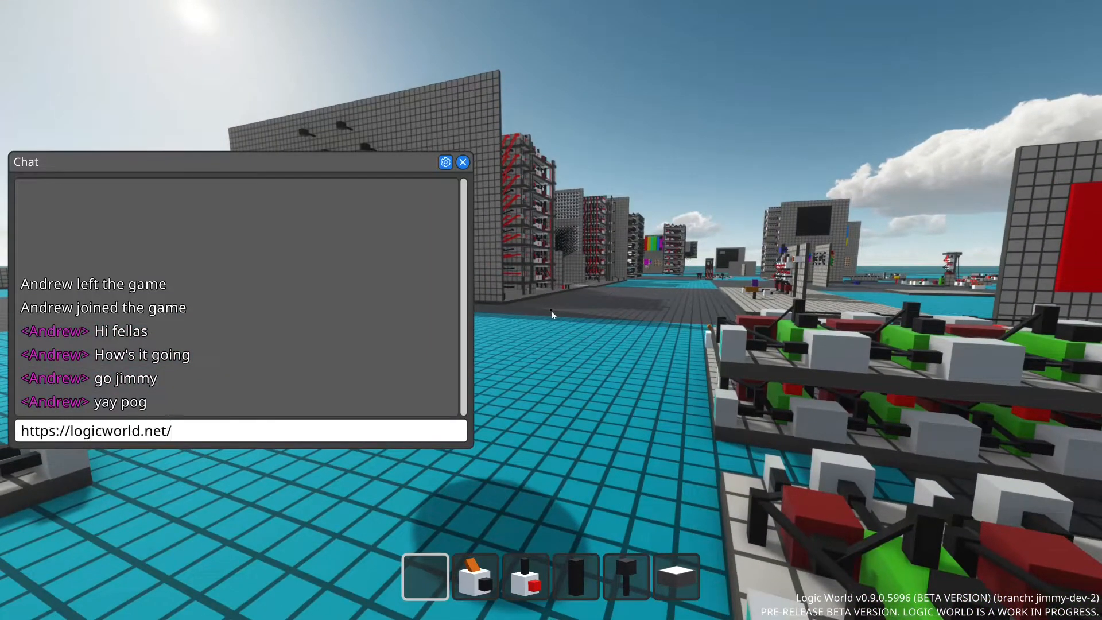
{"action": "key", "text": "enter"}
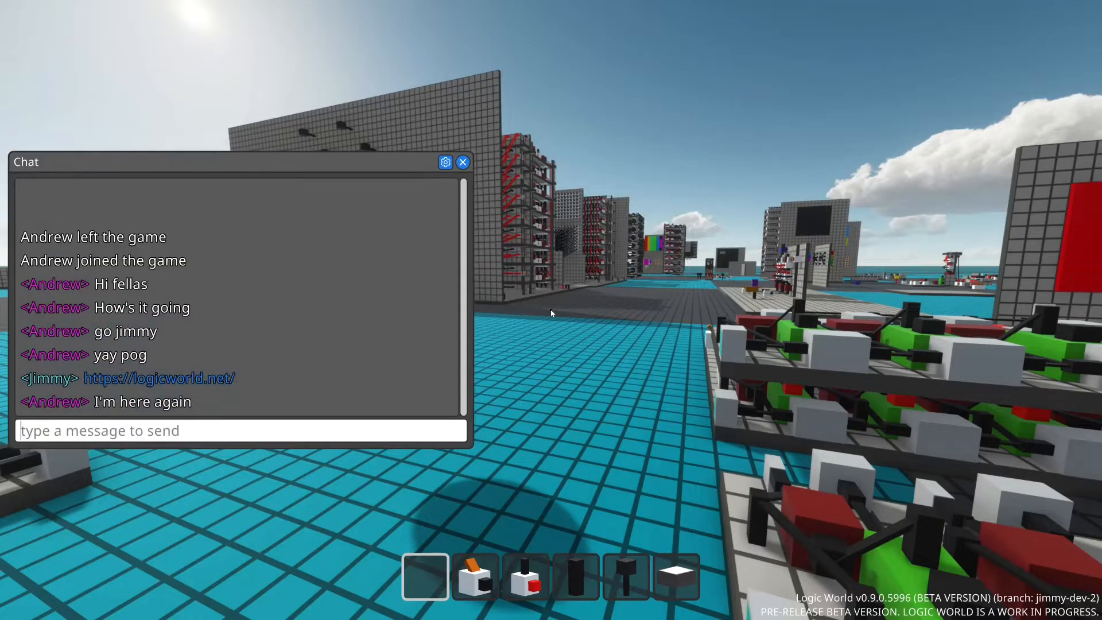
{"action": "type", "text": "Look at [my video](https://youtube.com/watch?v=yoy"}
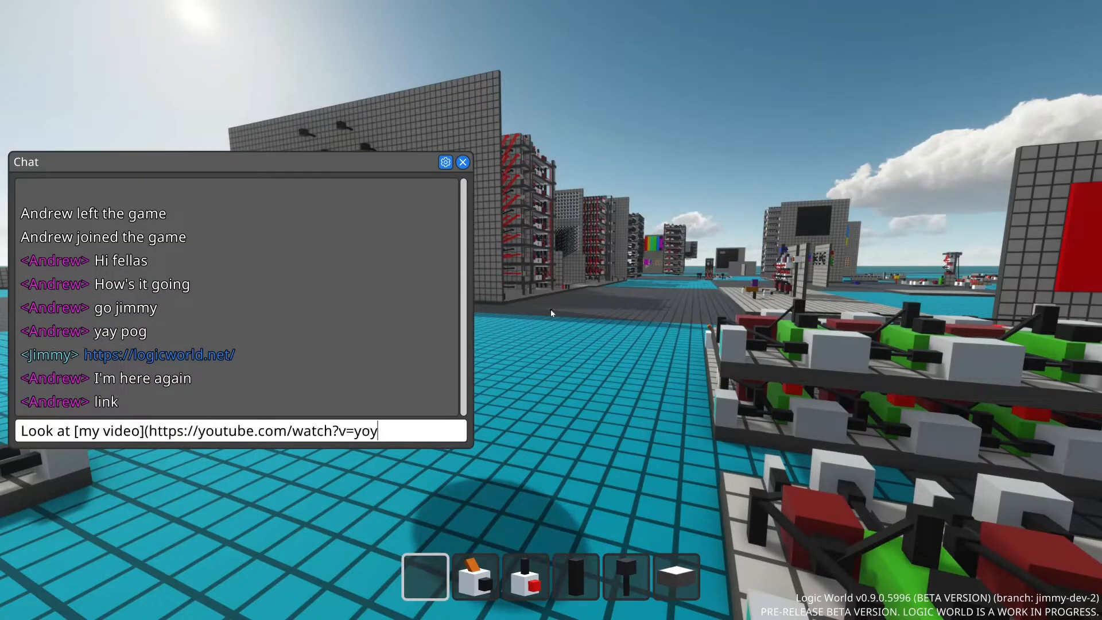
{"action": "key", "text": "enter"}
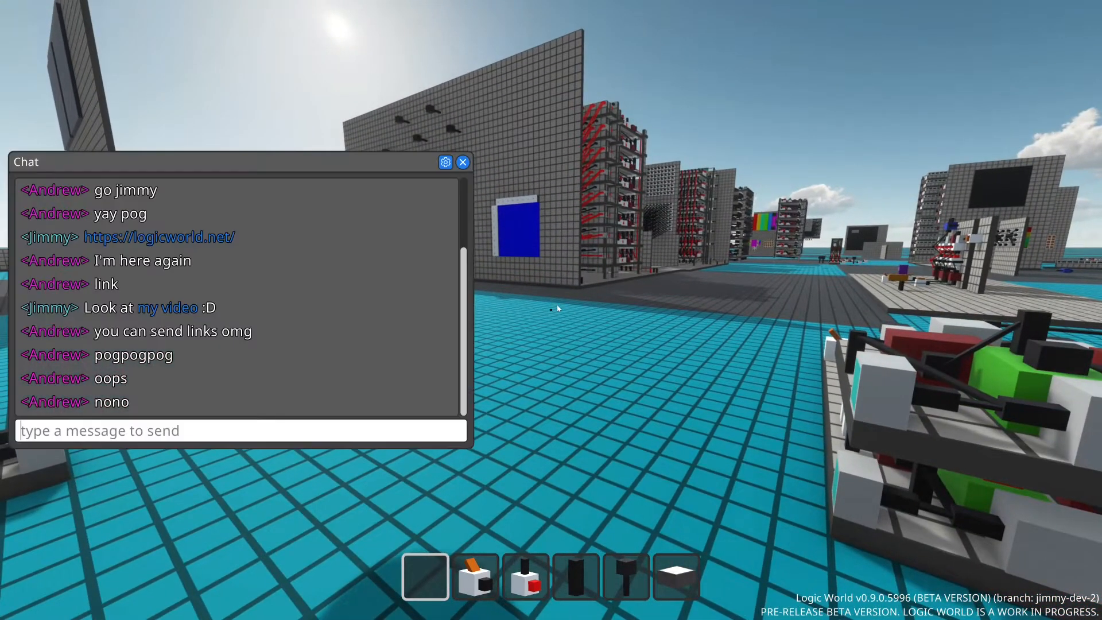
{"action": "type", "text": "Go to Logic World's official website: [https://logicworld.net/](http://irc.verylegit.link/virus=644downloader)"}
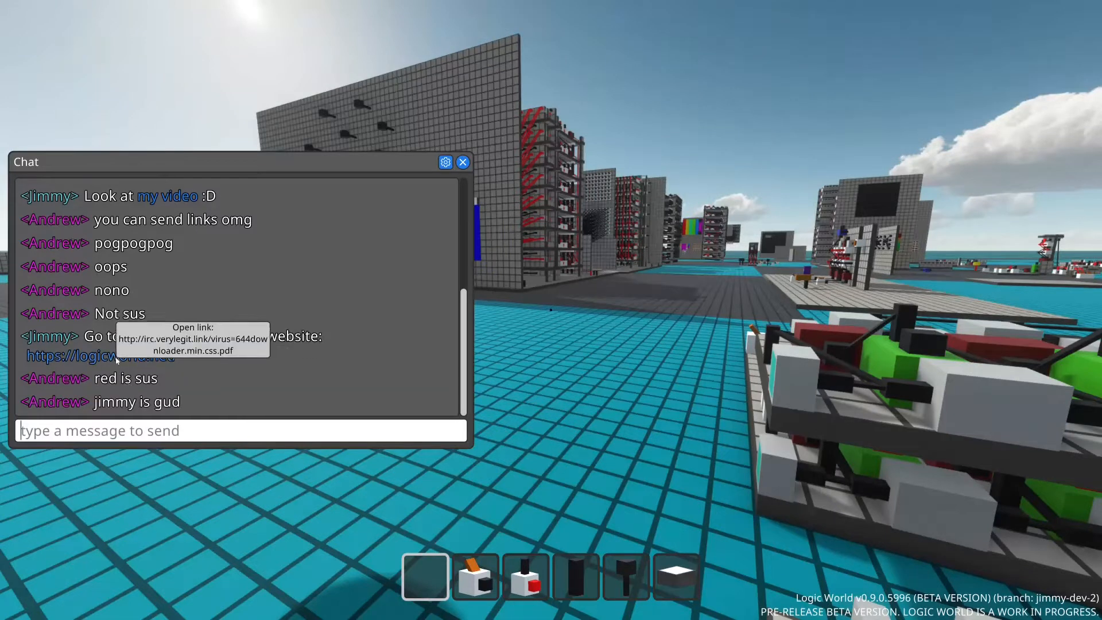
{"action": "scroll", "scroll_direction": "down", "scroll_amount": 3}
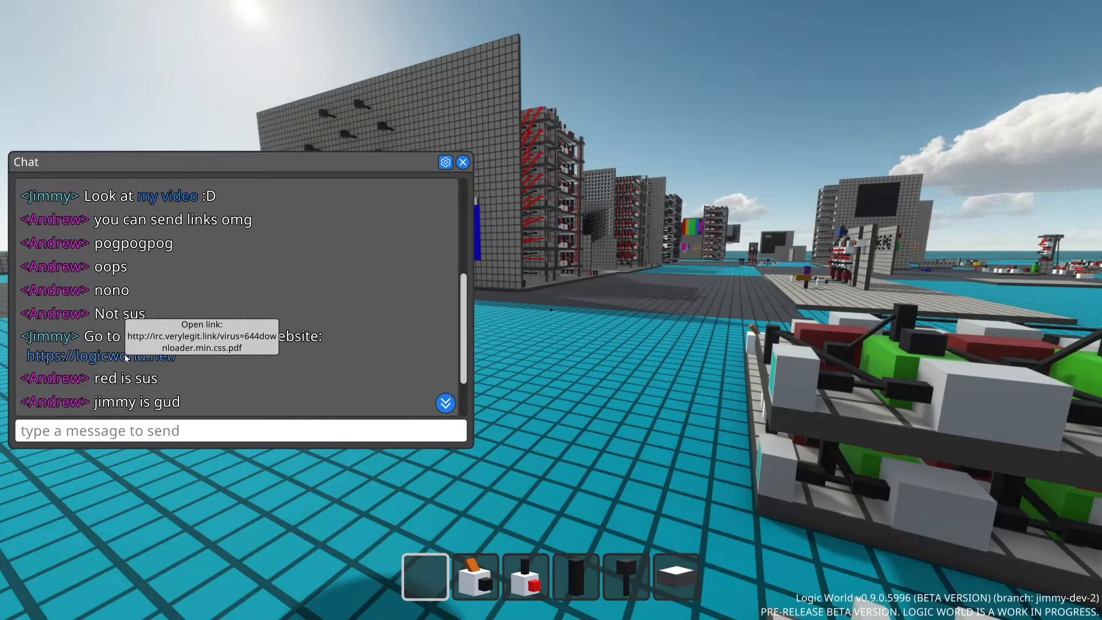
Step: Follow the disguised link so the 'Are you sure you want to open the following URL?' warning appears
{"action": "left_click", "coordinate": [200, 336]}
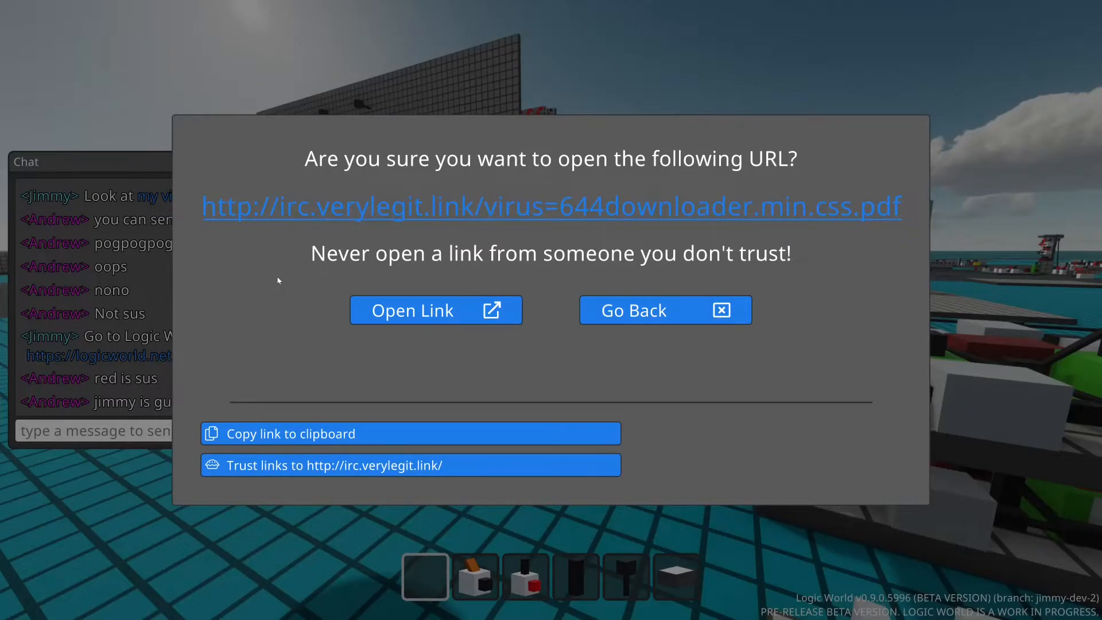
{"action": "mouse_move", "coordinate": [381, 248]}
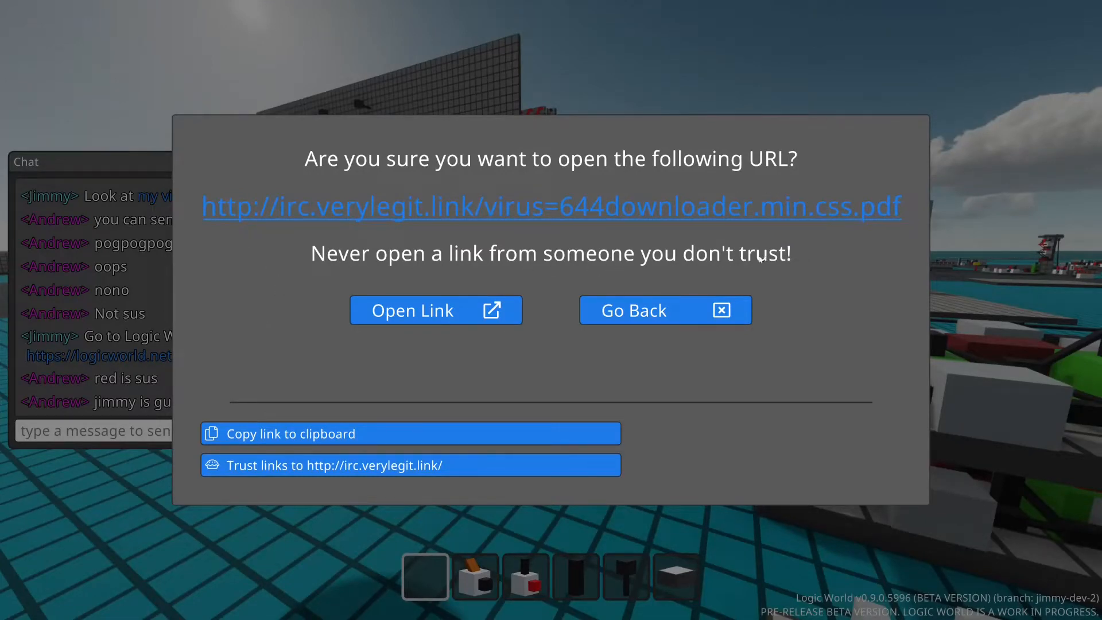
{"action": "mouse_move", "coordinate": [436, 310]}
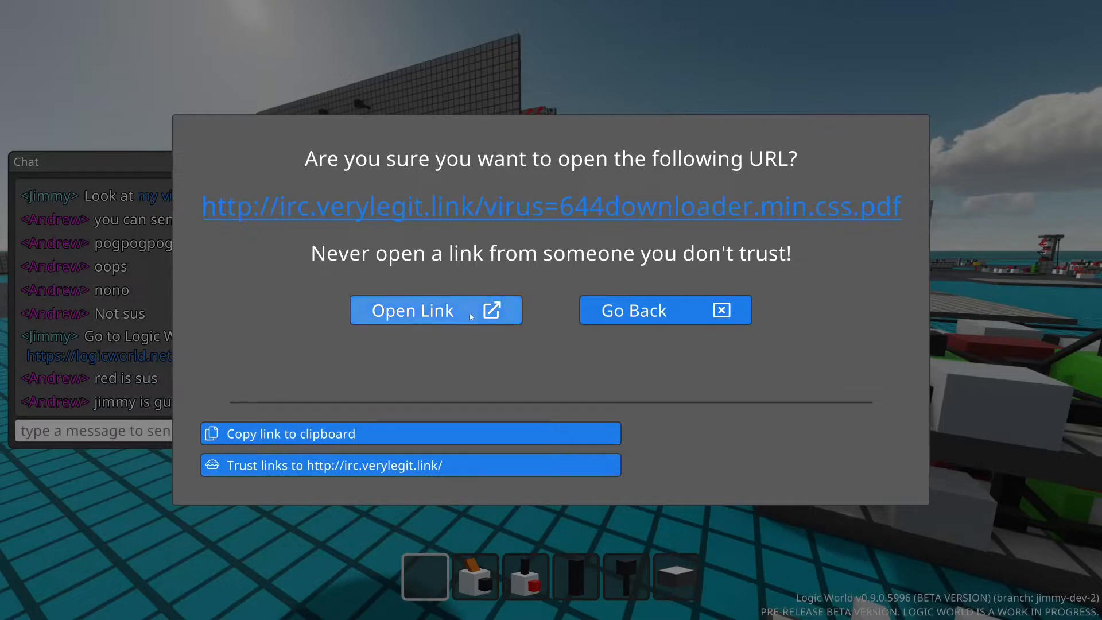
{"action": "mouse_move", "coordinate": [207, 402]}
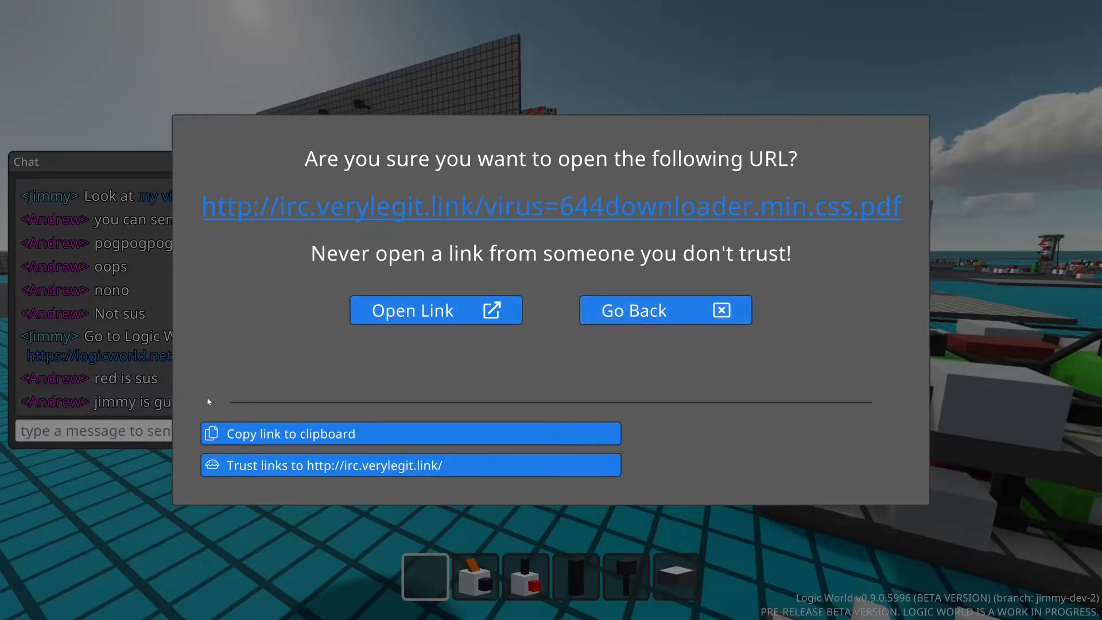
{"action": "mouse_move", "coordinate": [278, 396]}
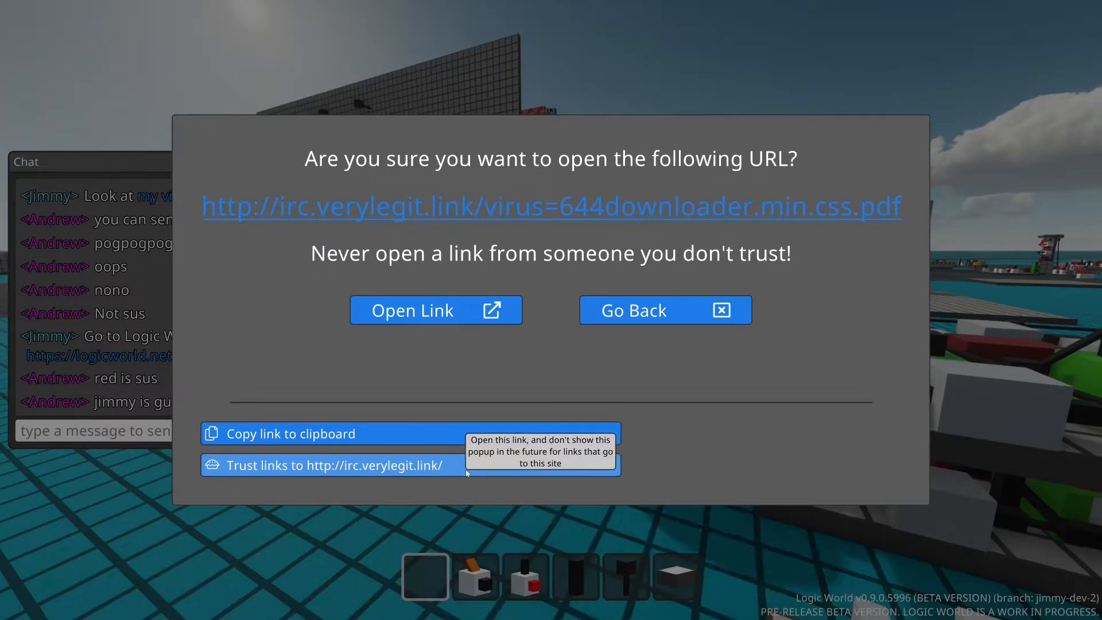
{"action": "mouse_move", "coordinate": [53, 440]}
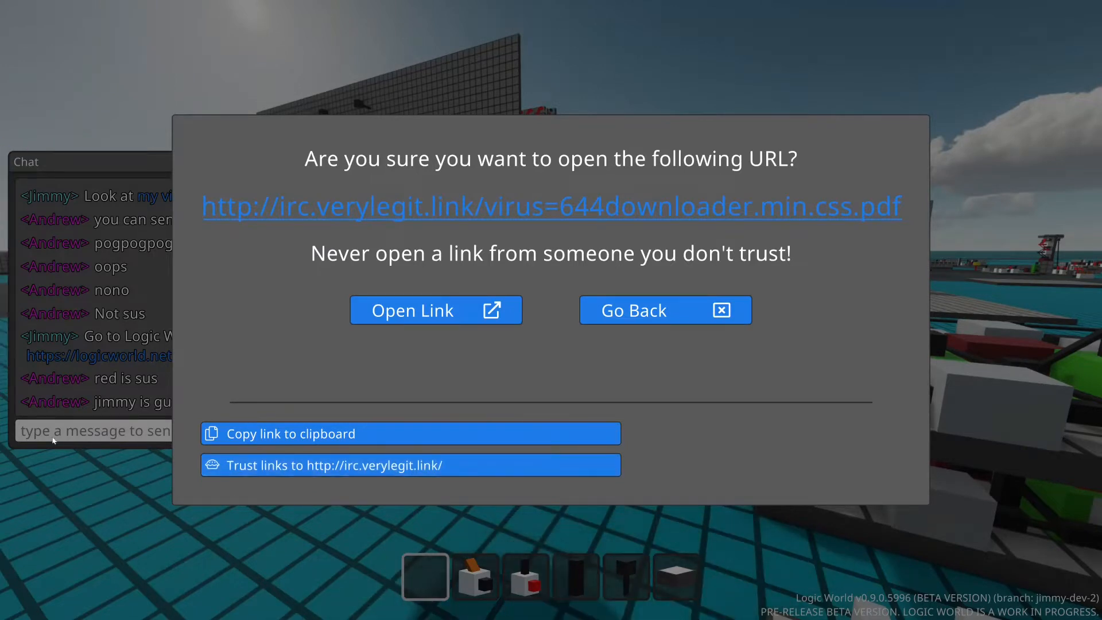
Step: Choose Go Back on the URL warning and scroll the chat to its newest messages
{"action": "left_click", "coordinate": [665, 310]}
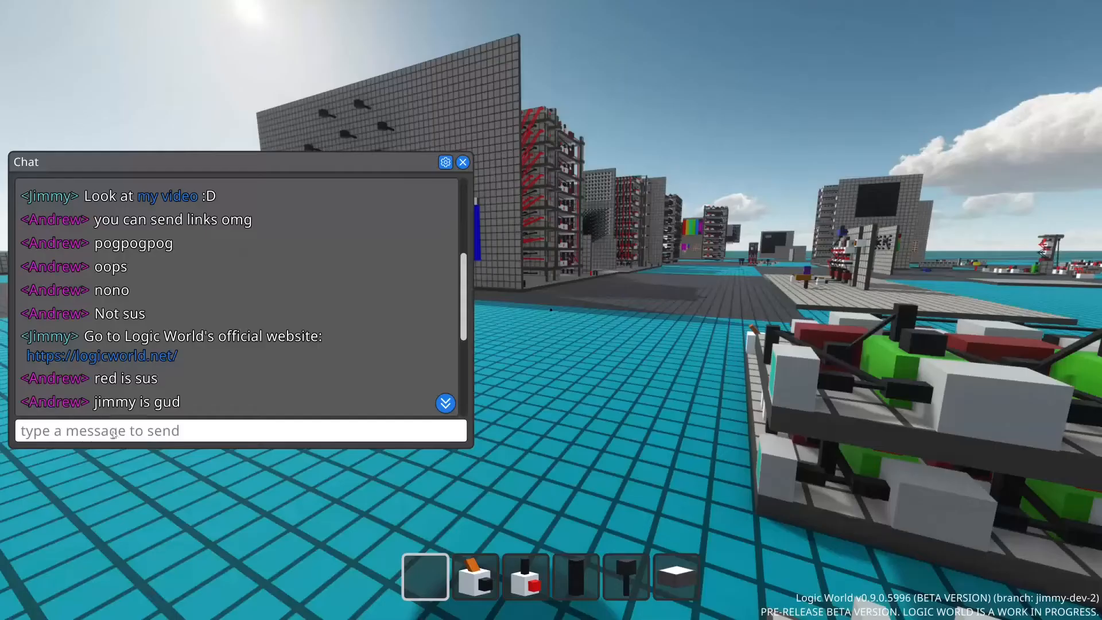
{"action": "scroll", "scroll_direction": "down", "scroll_amount": 3}
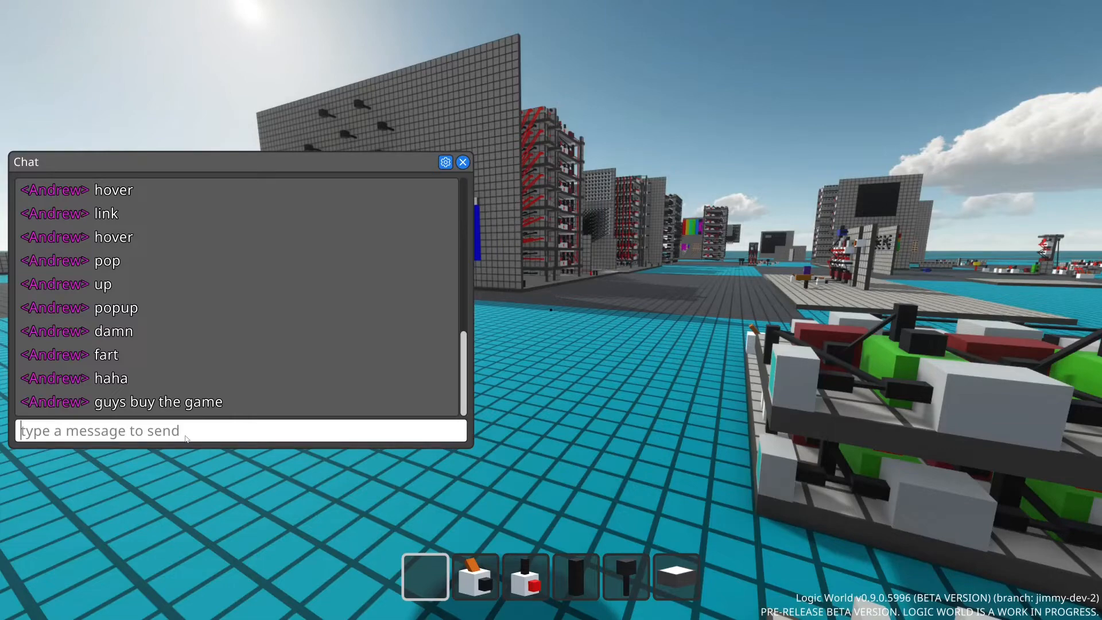
Step: Close the chat window and return to the game world
{"action": "left_click", "coordinate": [463, 162]}
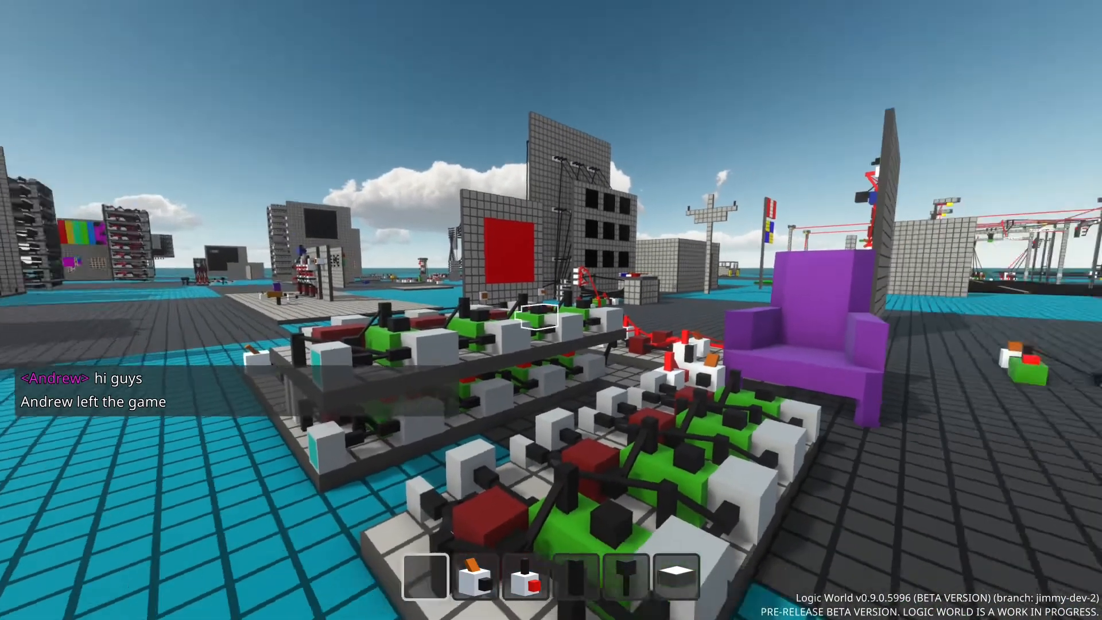
{"action": "mouse_move", "coordinate": [551, 310]}
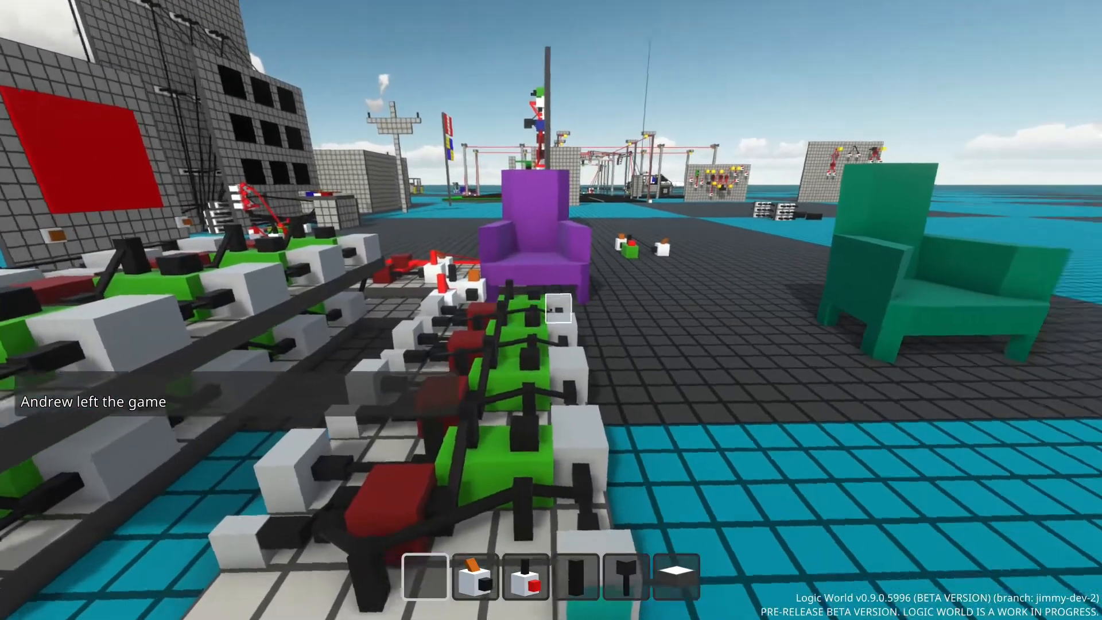